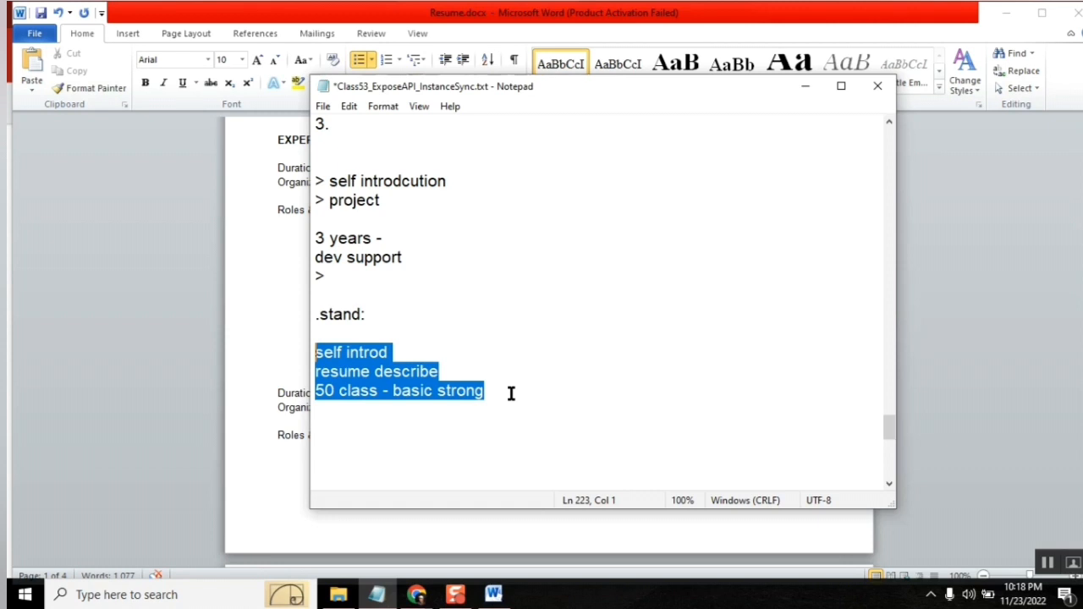
Review the three stand points, selecting '50' and 'self' in the Notepad notes
left_click(511, 391)
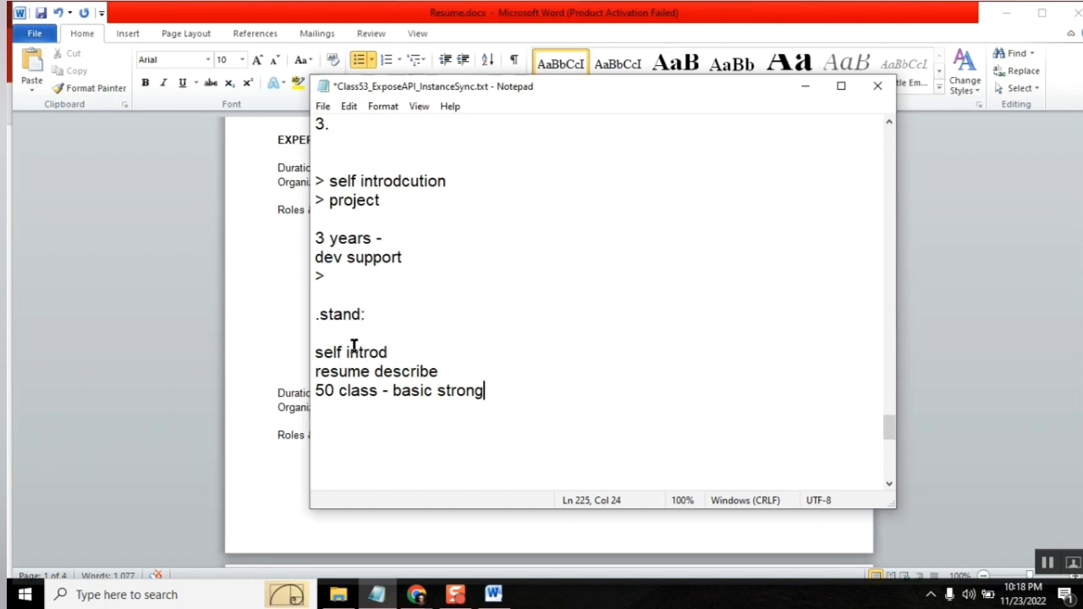
mouse_move(334, 402)
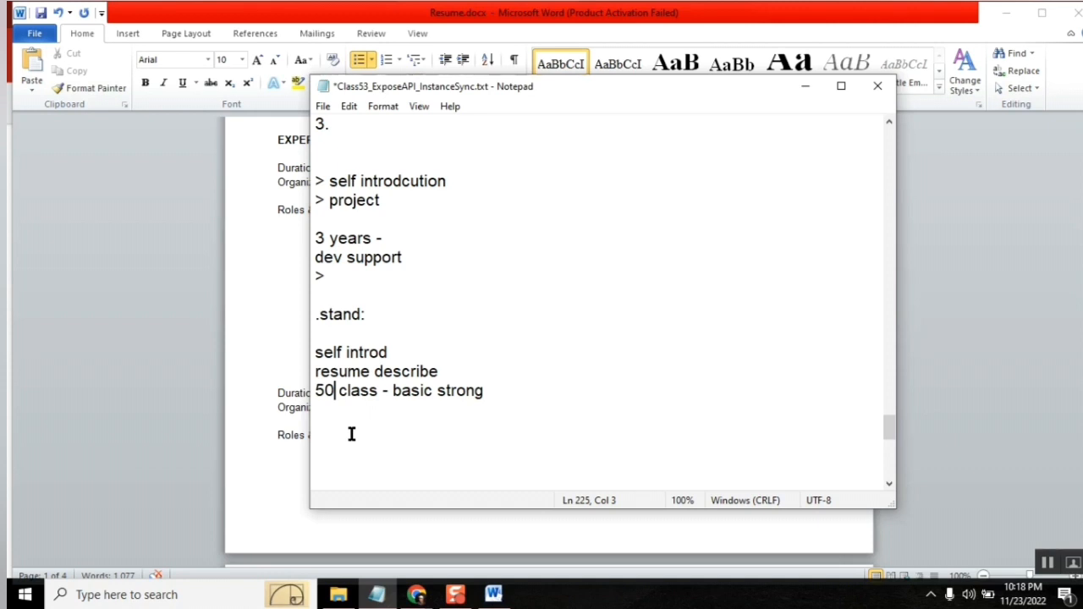
double_click(329, 352)
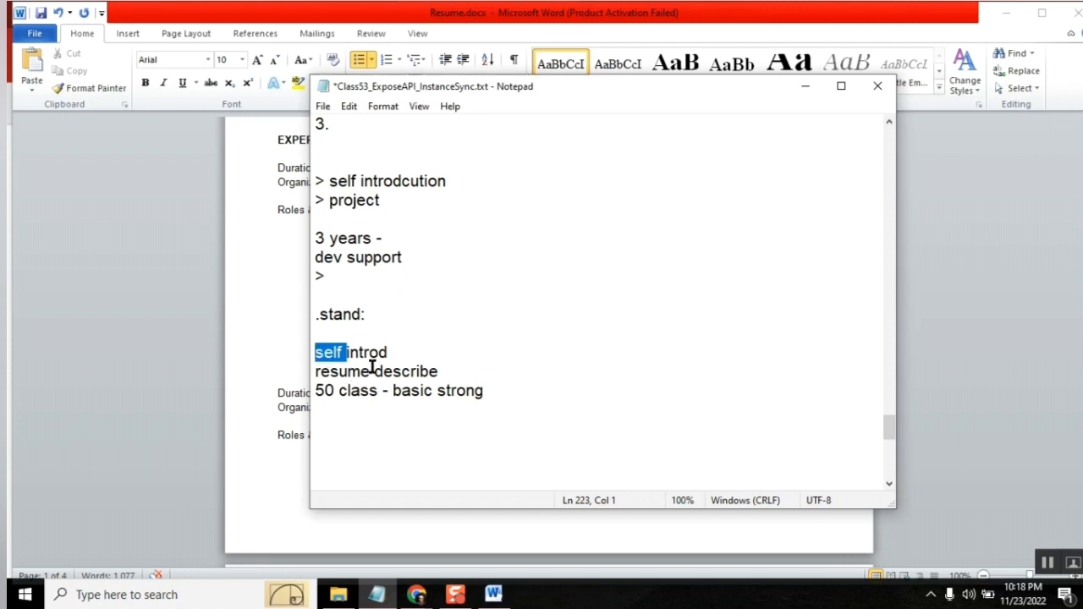
double_click(366, 352)
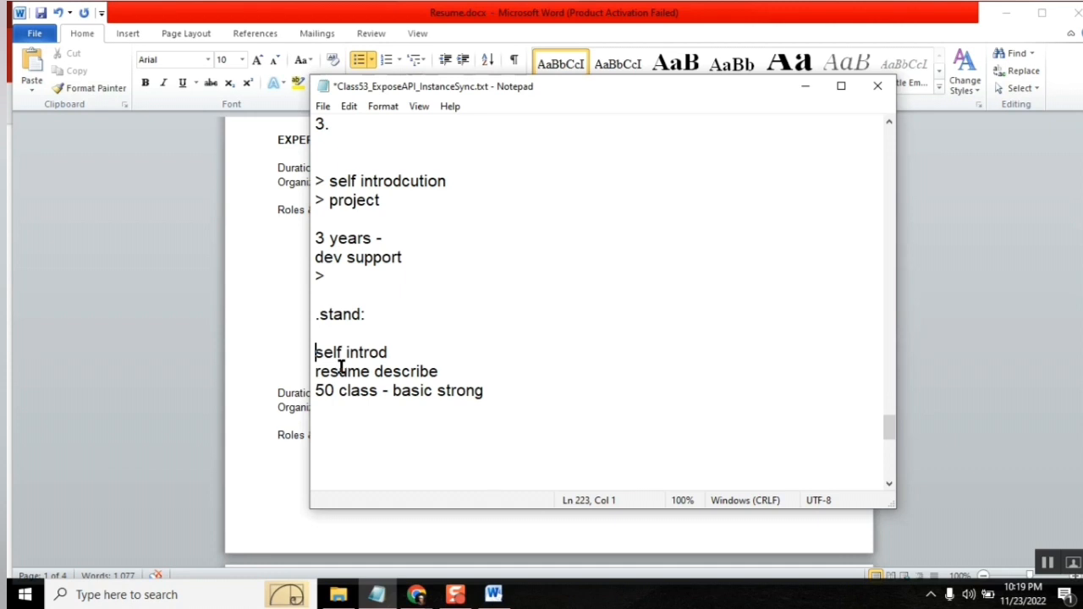
mouse_move(428, 366)
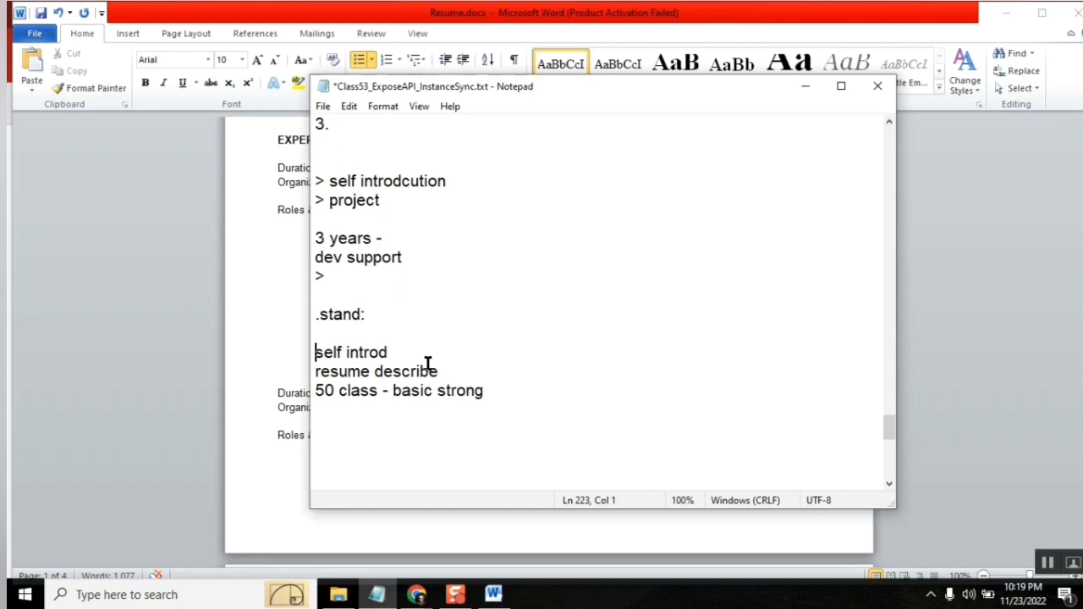
mouse_move(286, 362)
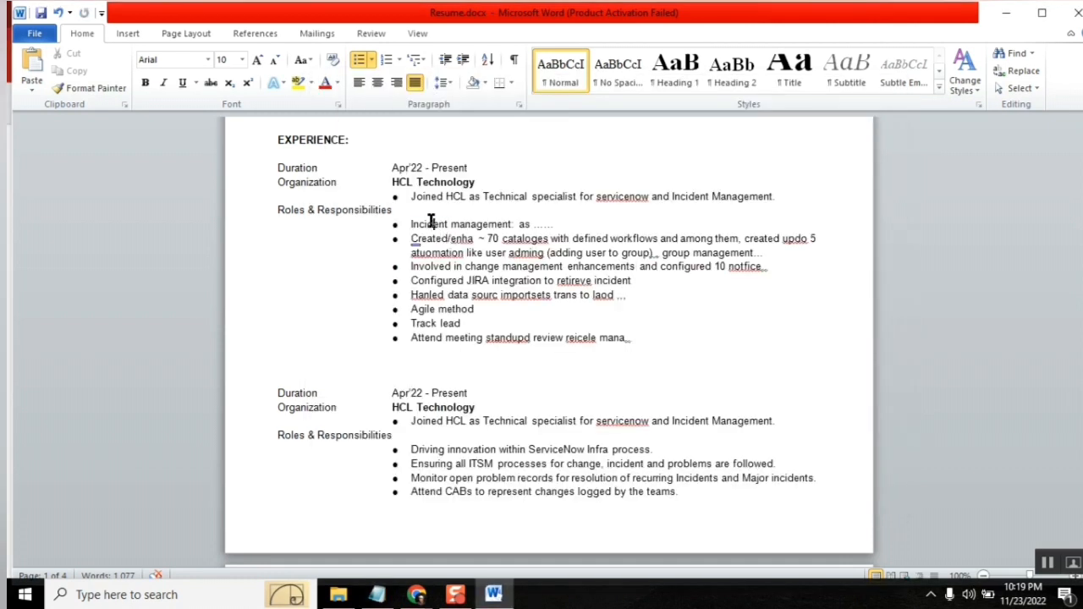
Inspect words in the HCL Technology responsibilities and data import bullets
double_click(427, 224)
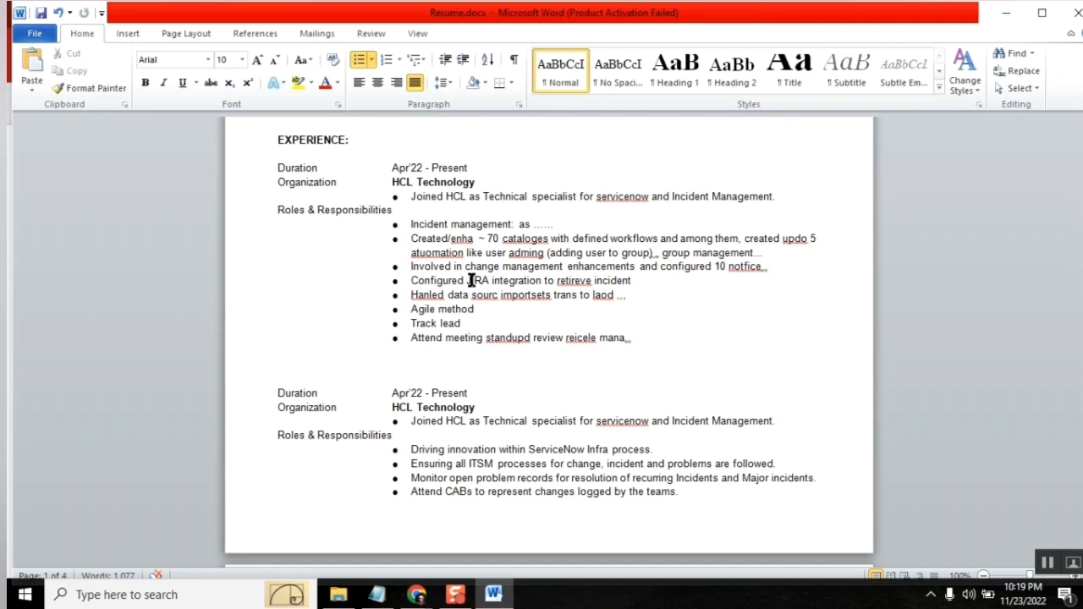
mouse_move(446, 297)
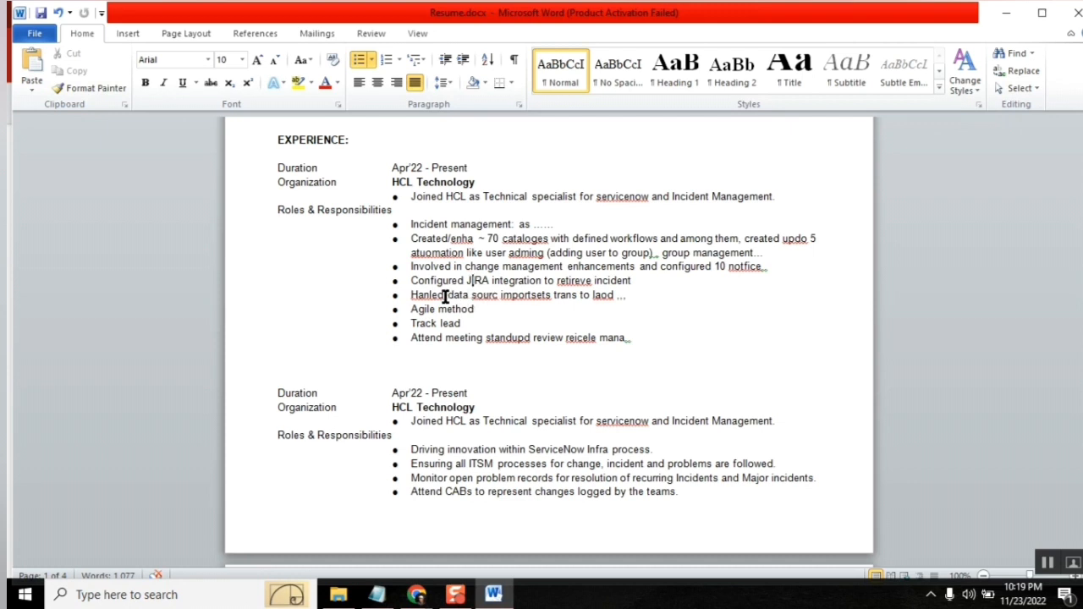
double_click(565, 294)
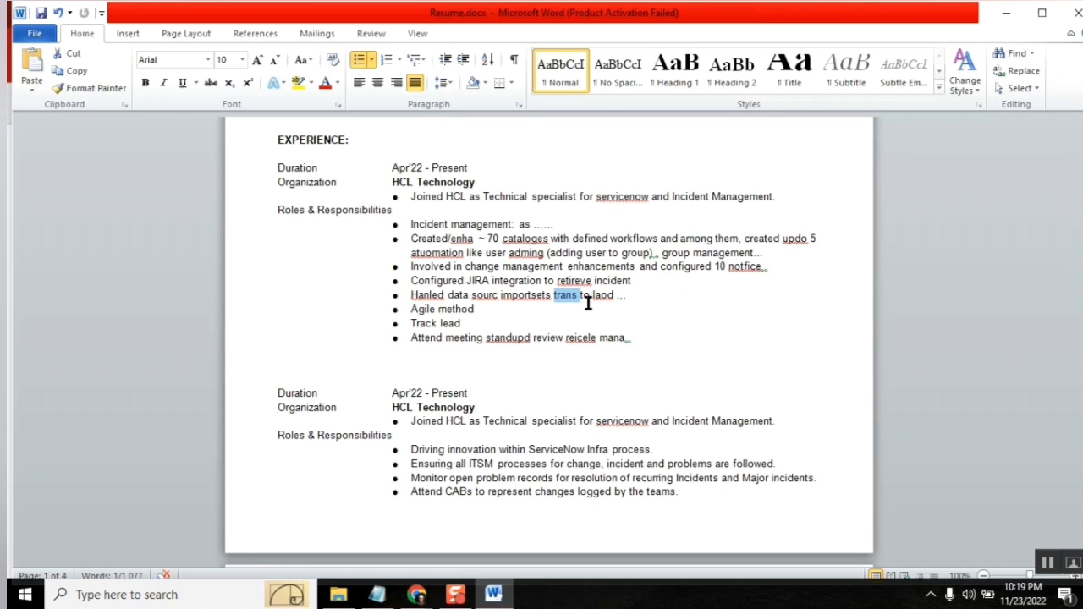
mouse_move(487, 292)
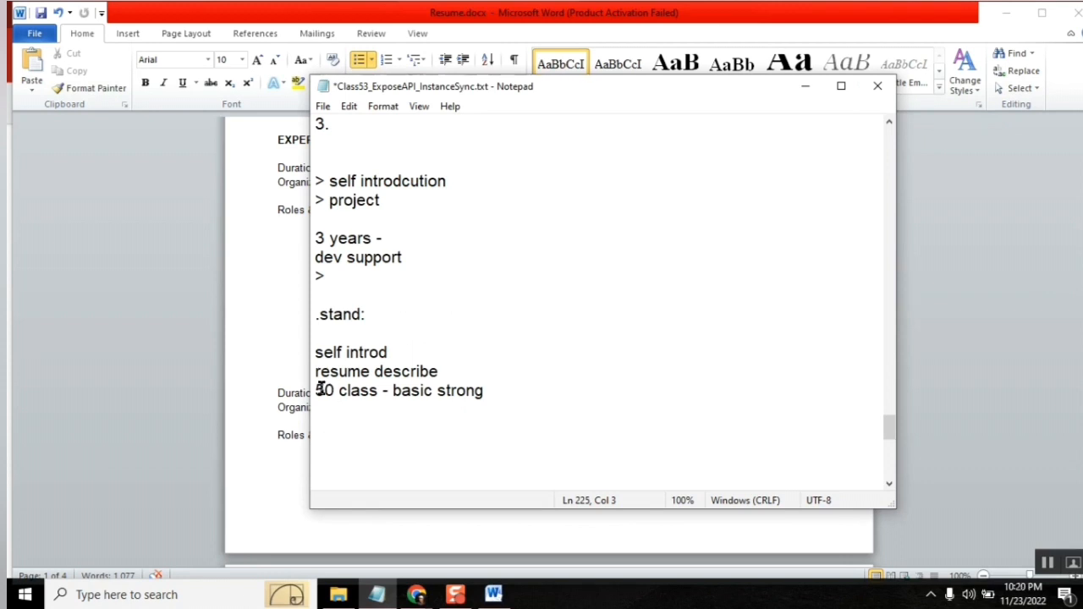
Select '50' in the last stand point, then clear the selection
double_click(326, 390)
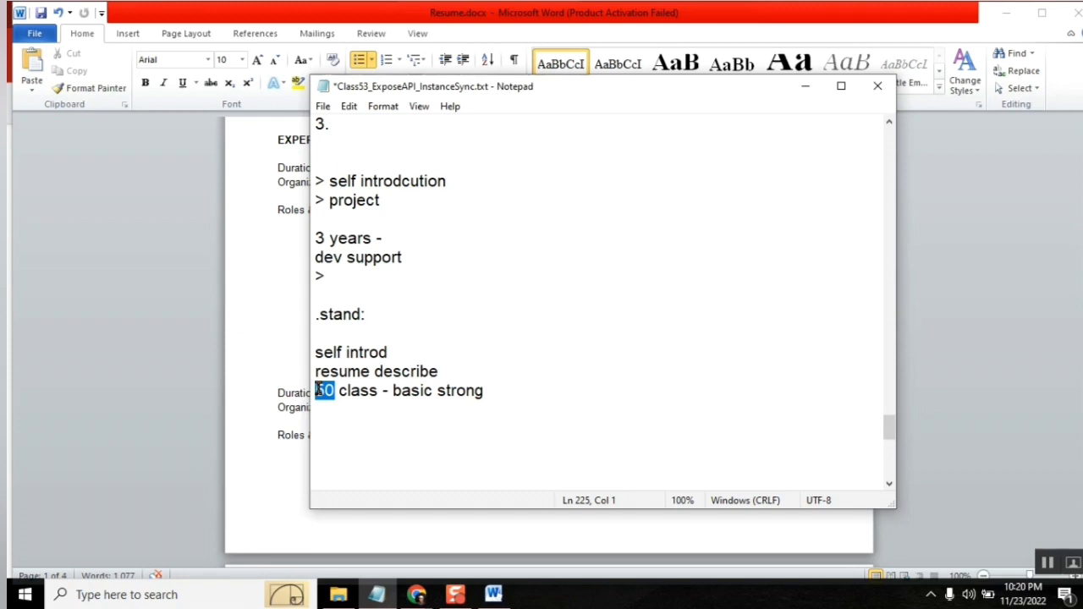
left_click(523, 398)
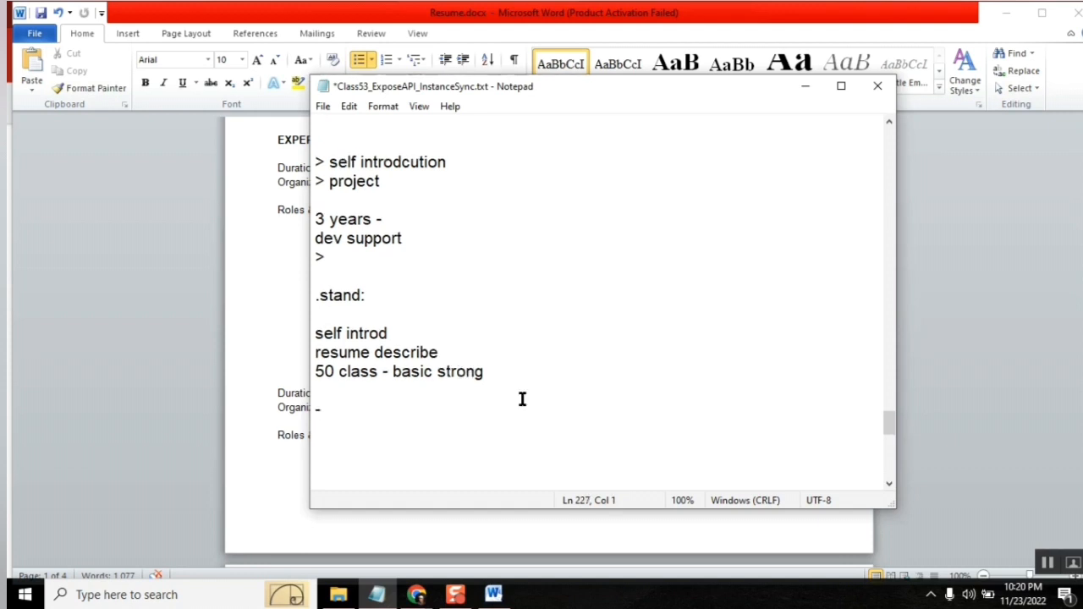
mouse_move(434, 324)
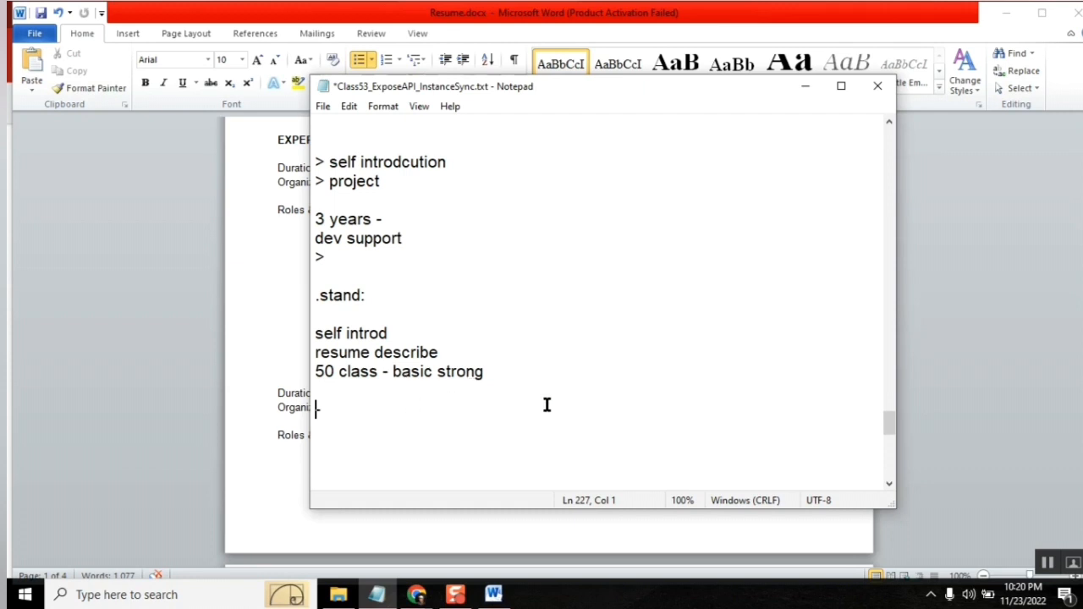
mouse_move(481, 407)
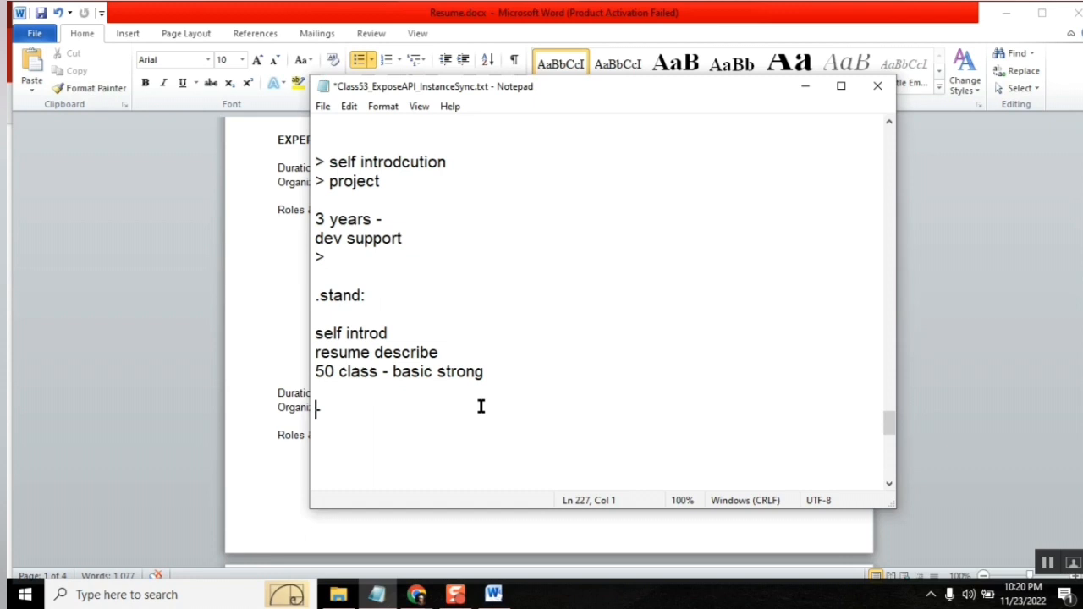
mouse_move(421, 157)
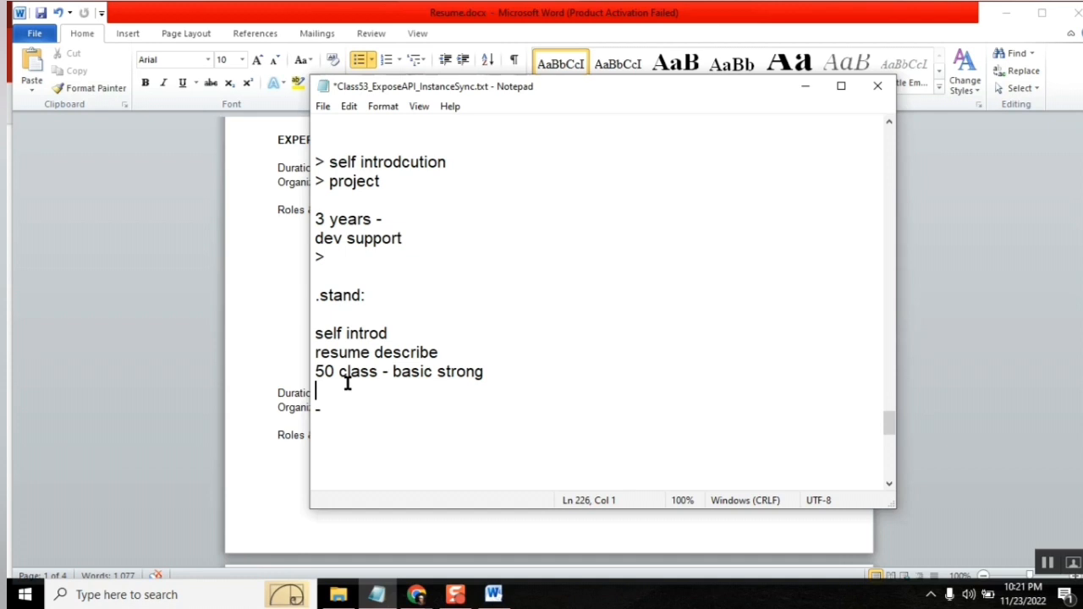
Erase the trial letters typed below the dash, then return to the self introduction item
key("Enter")
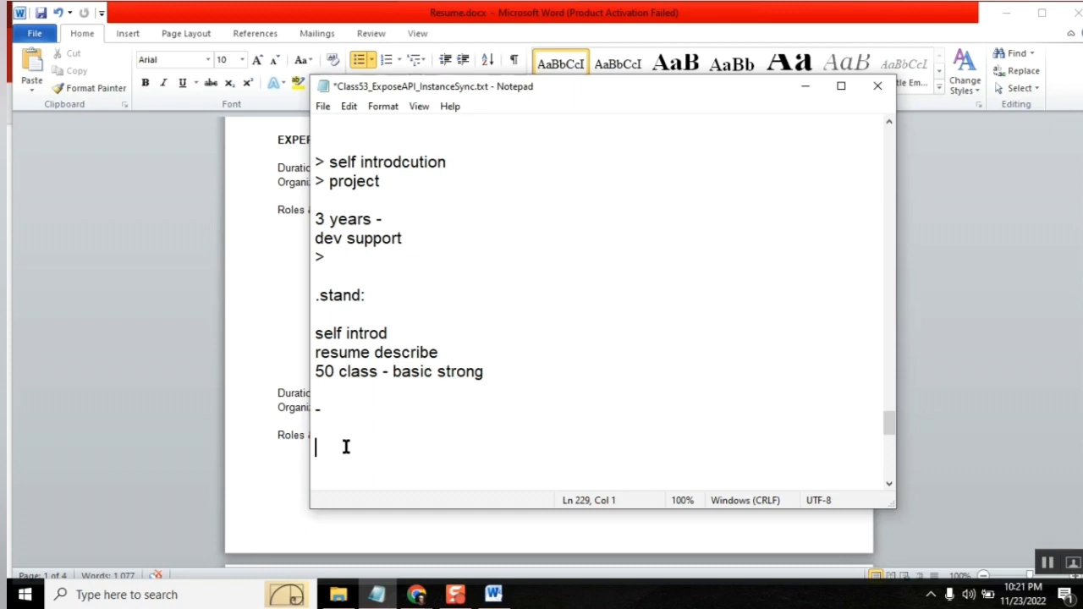
type("t")
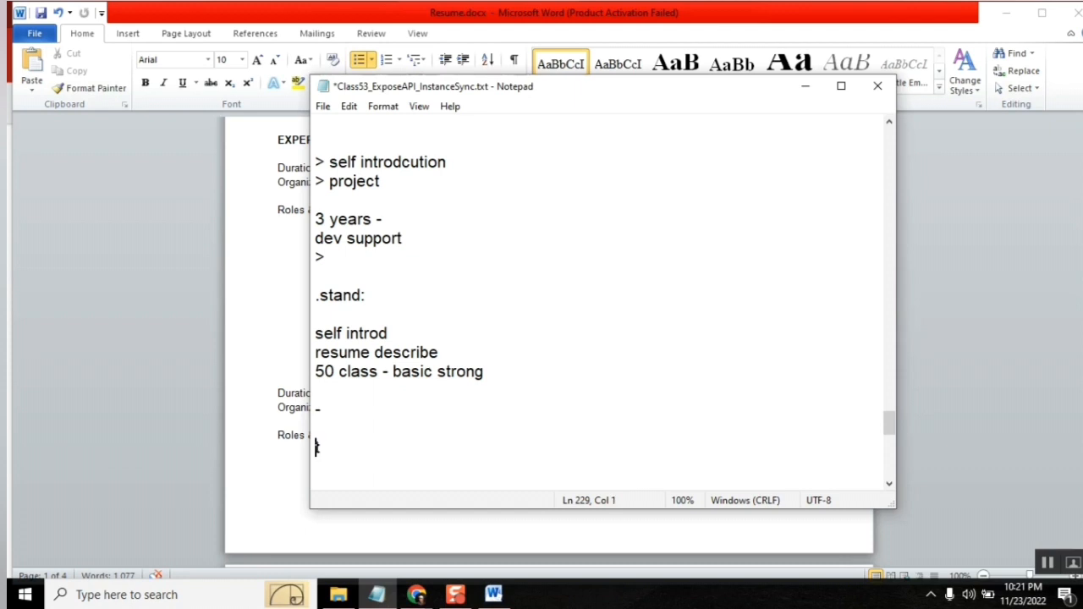
type("st")
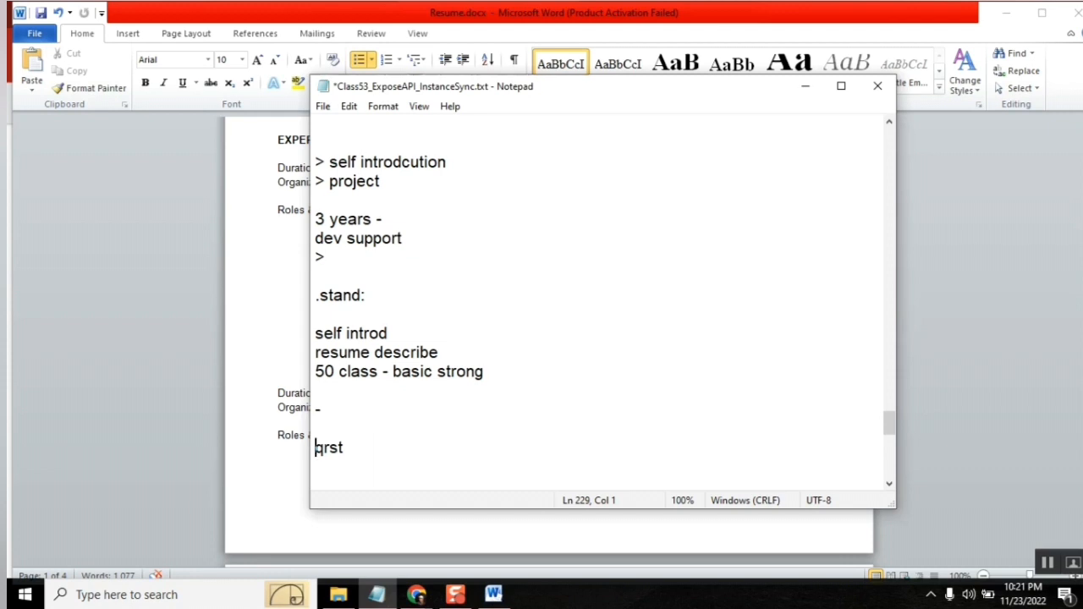
type("p")
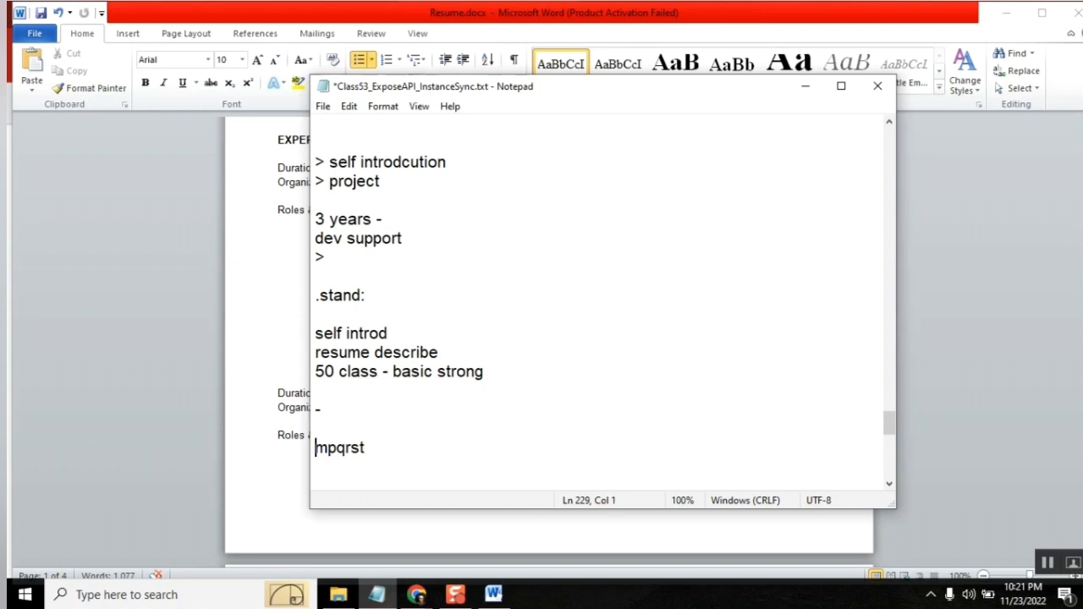
type("l")
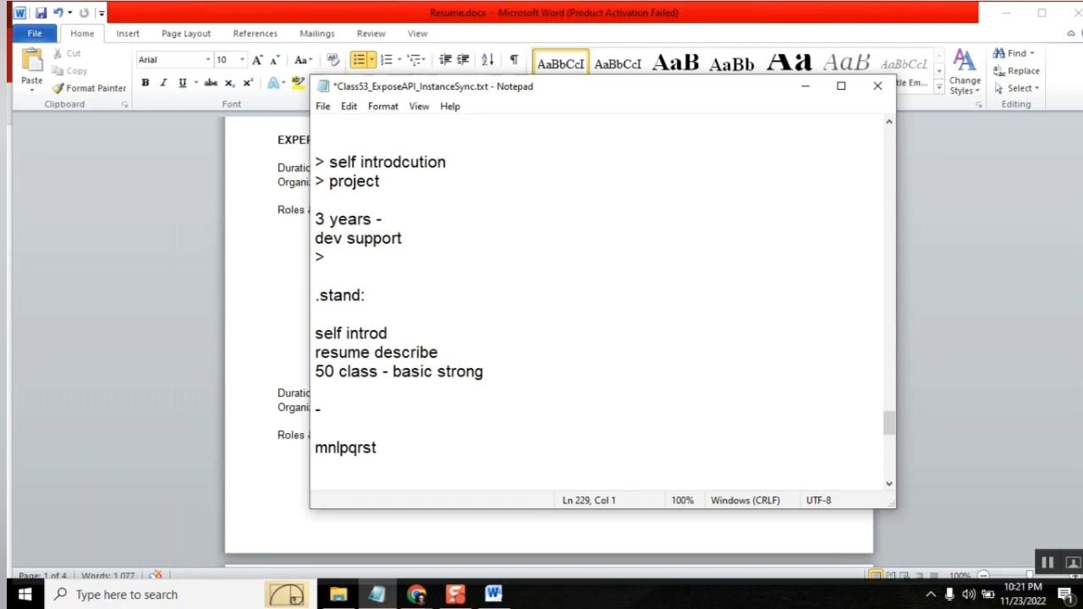
left_click(317, 448)
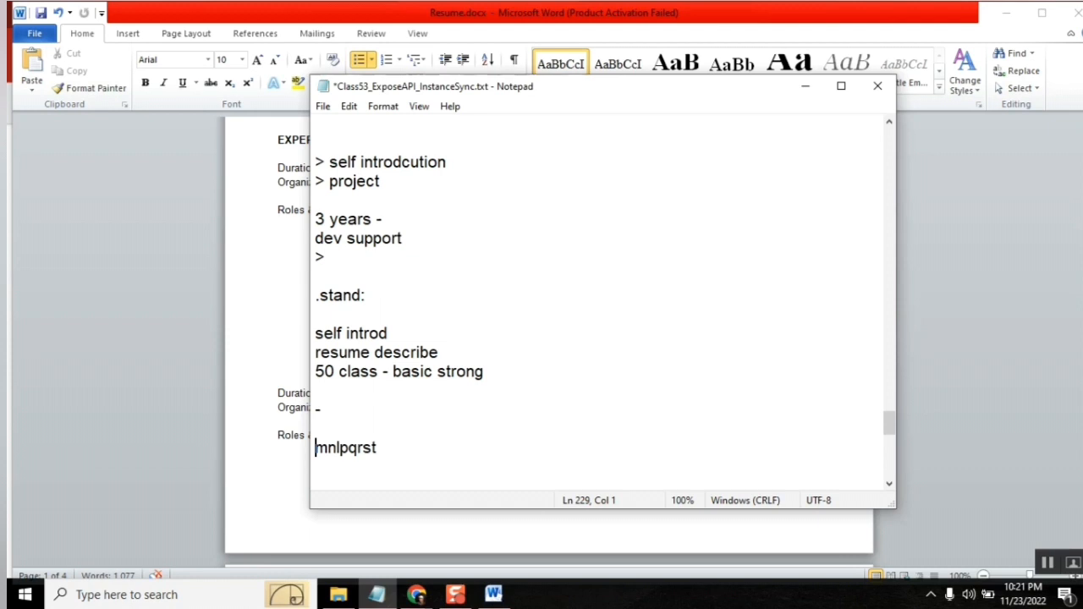
mouse_move(490, 449)
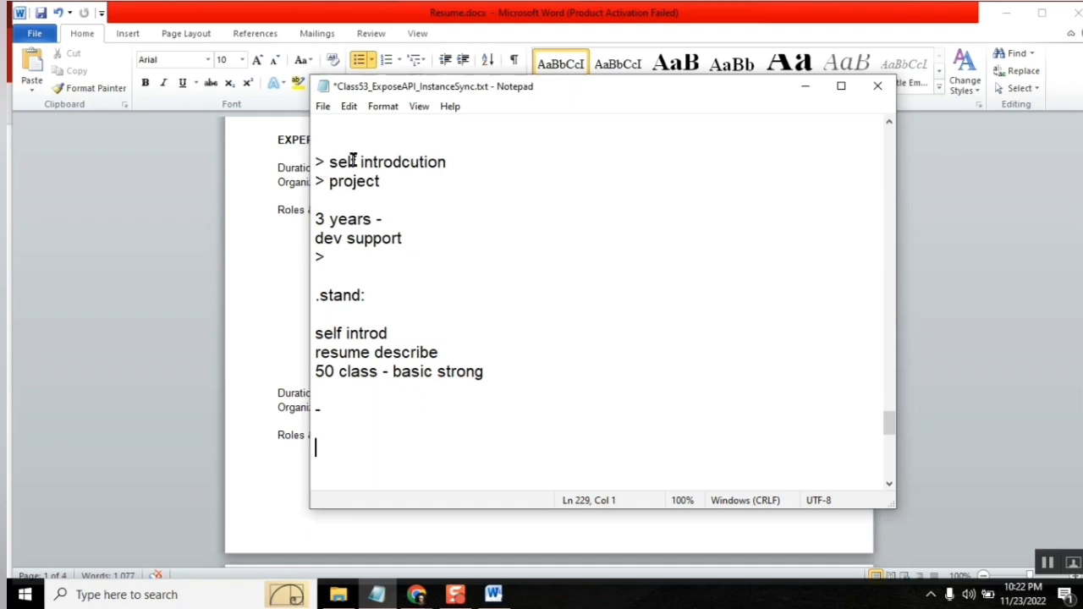
left_click(465, 160)
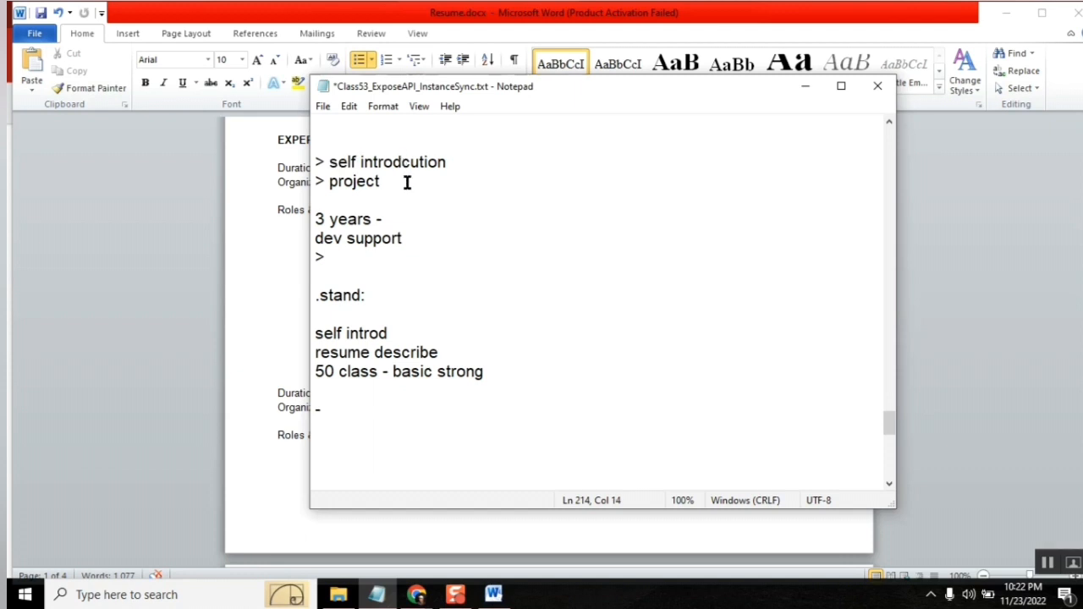
mouse_move(441, 286)
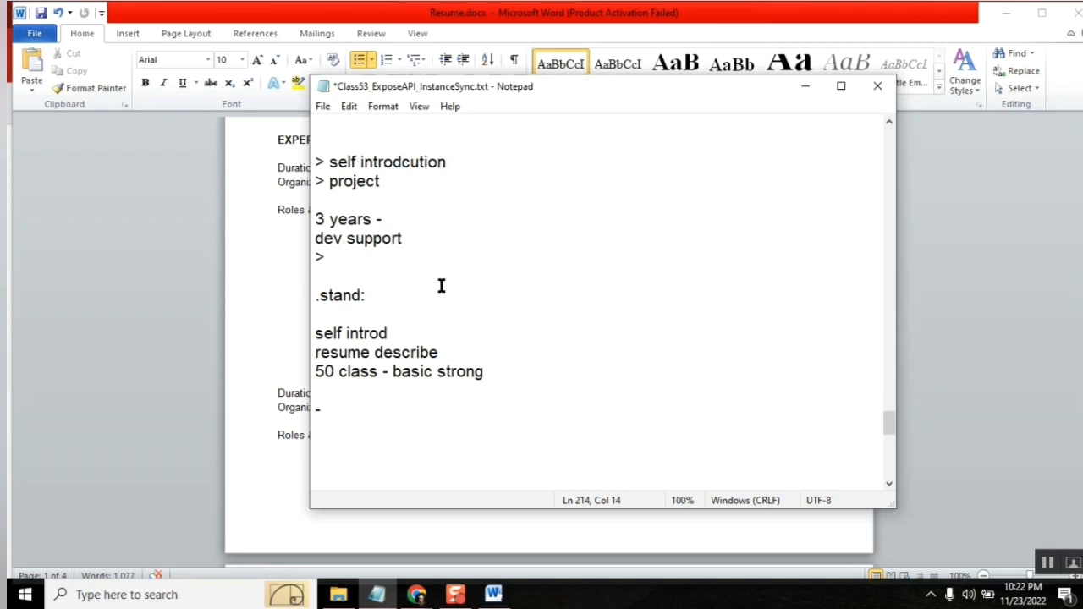
mouse_move(393, 266)
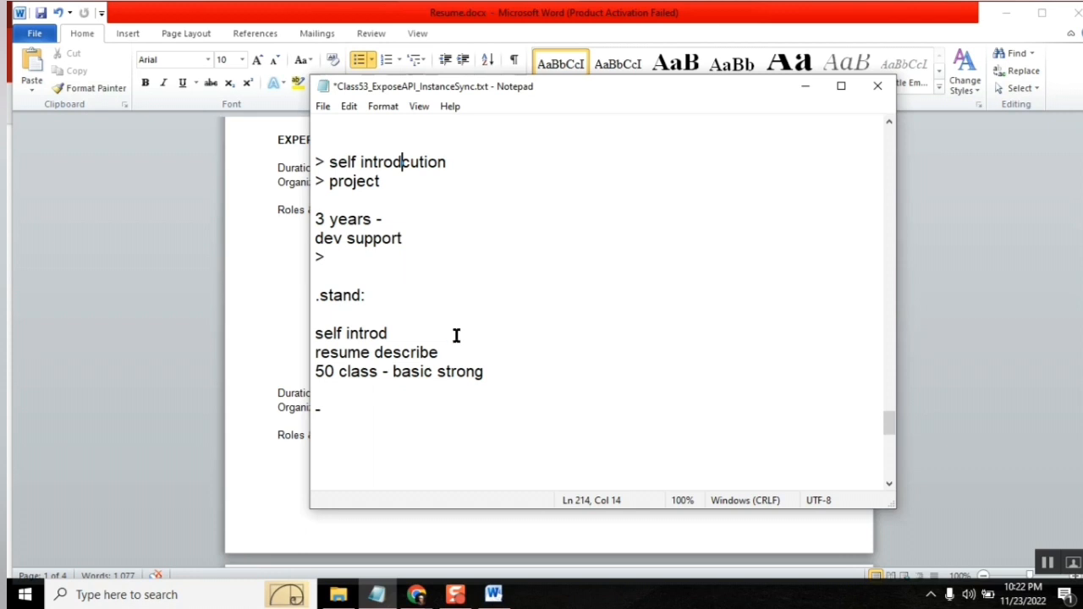
left_click(381, 181)
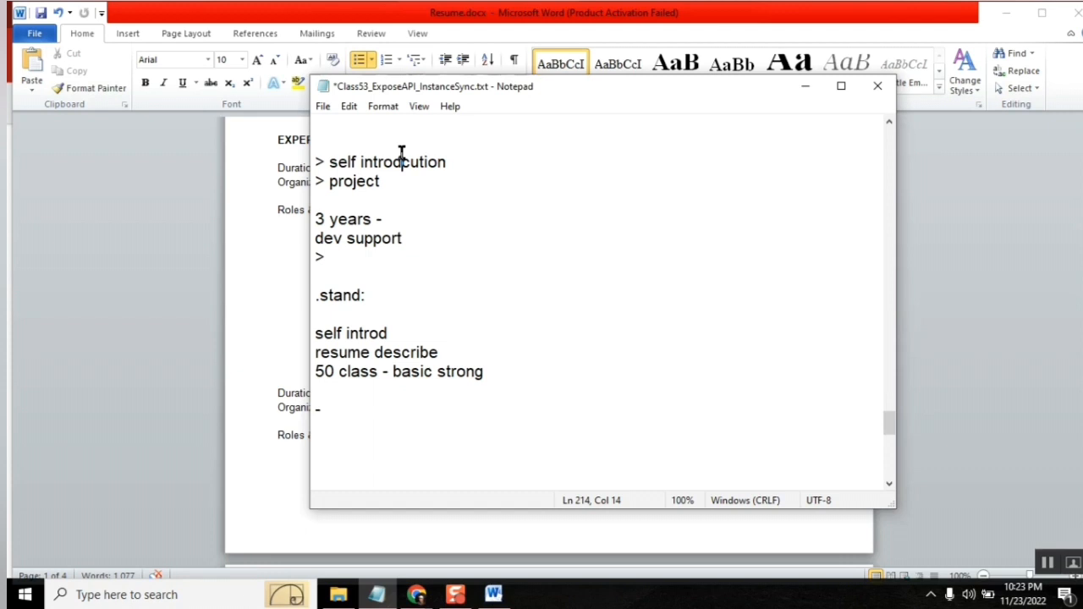
mouse_move(382, 222)
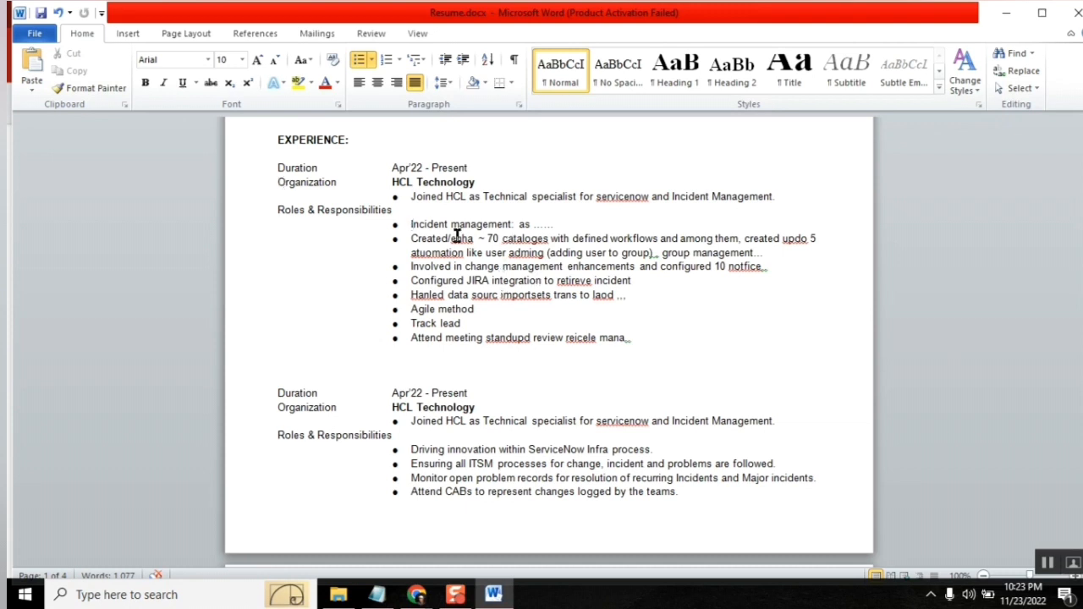
double_click(402, 182)
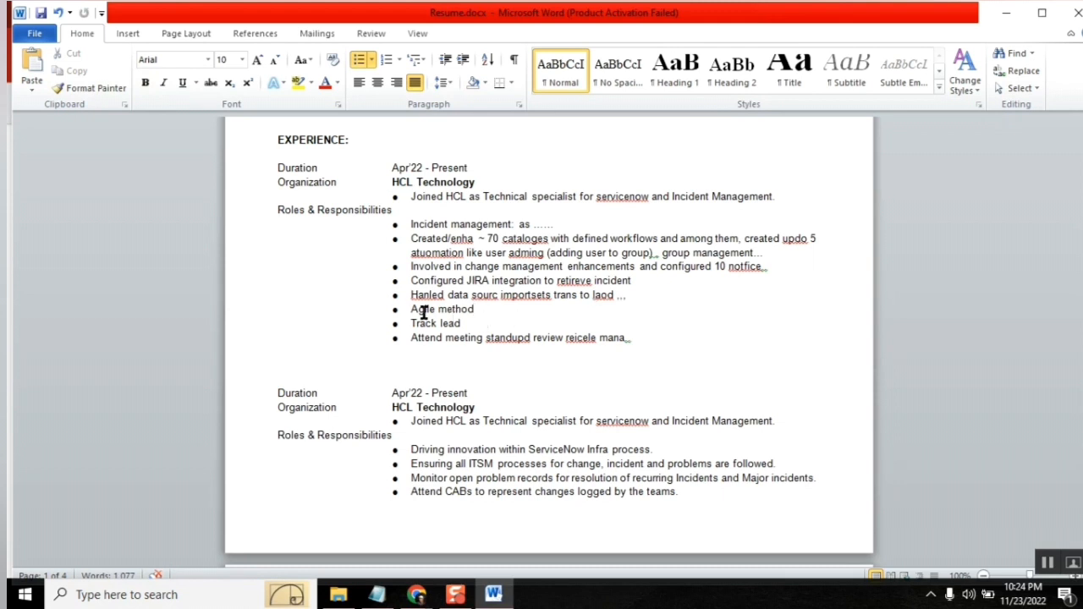
double_click(423, 309)
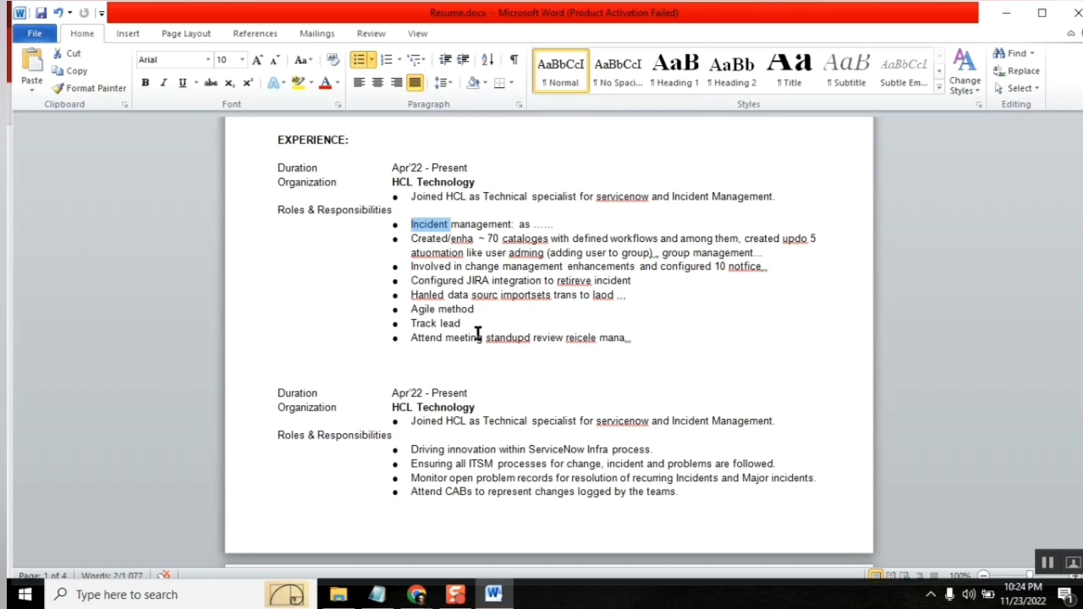
mouse_move(419, 277)
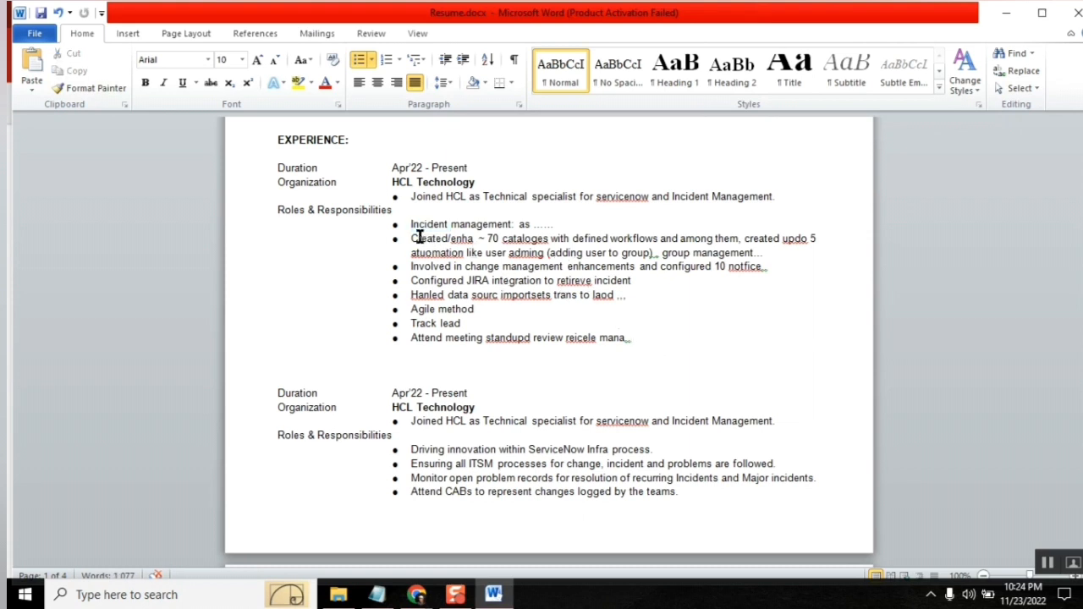
left_click_drag(411, 225, 631, 337)
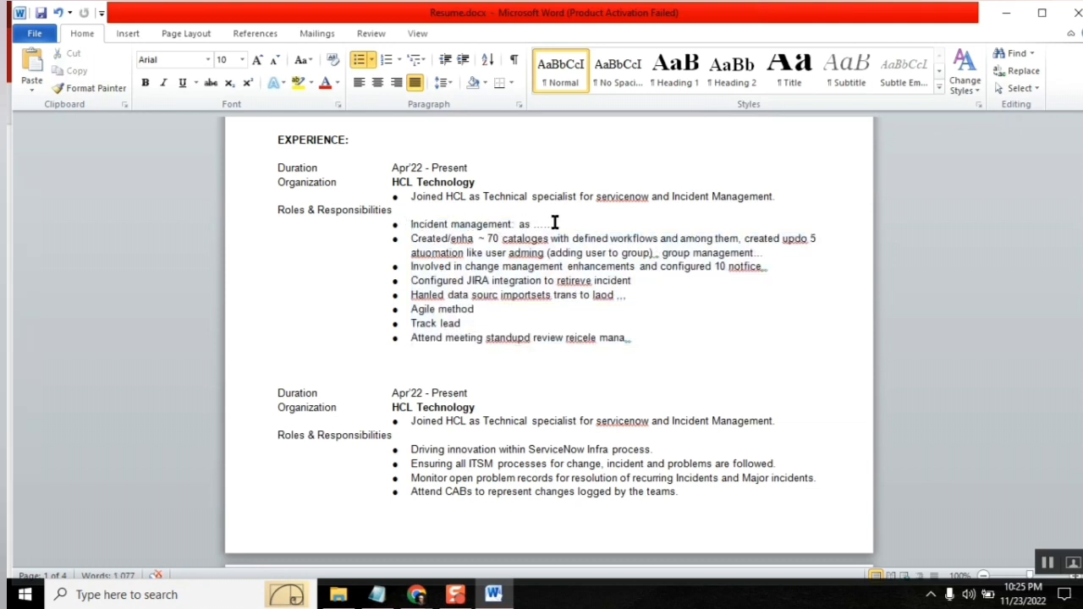
triple_click(474, 224)
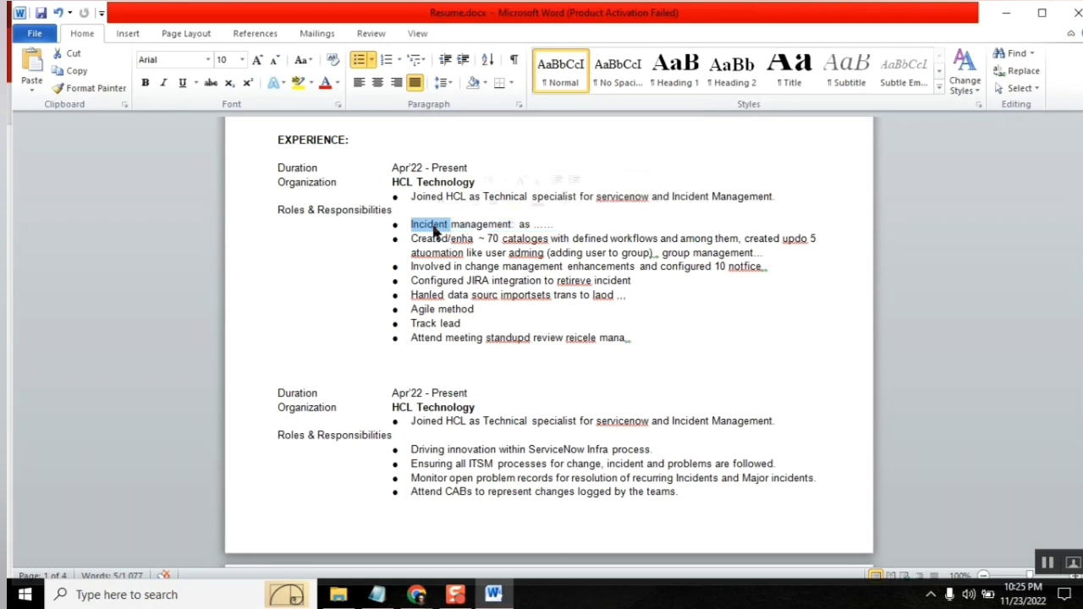
double_click(481, 223)
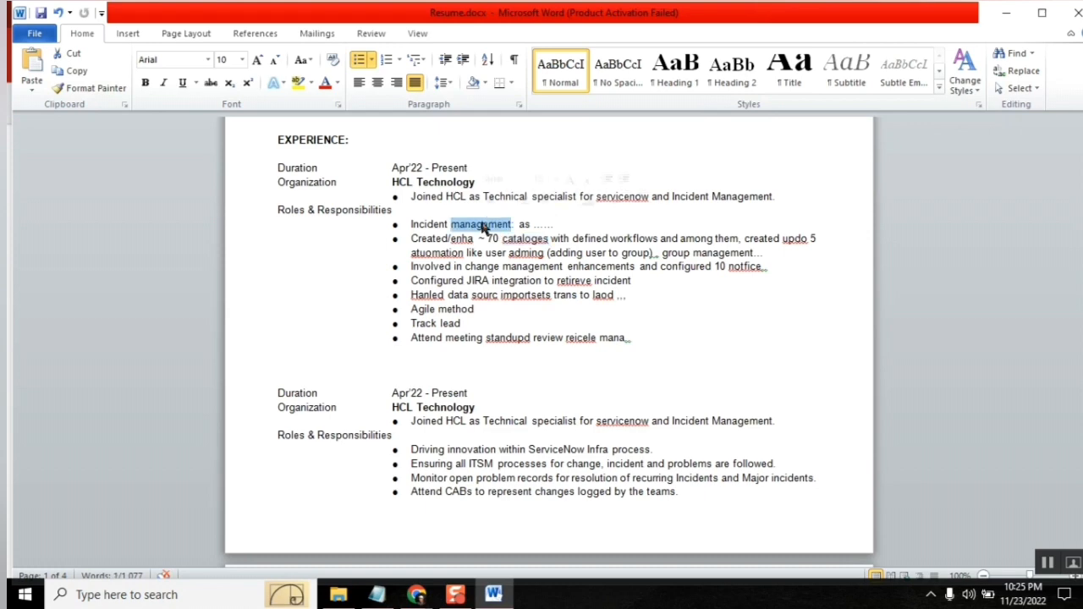
mouse_move(750, 530)
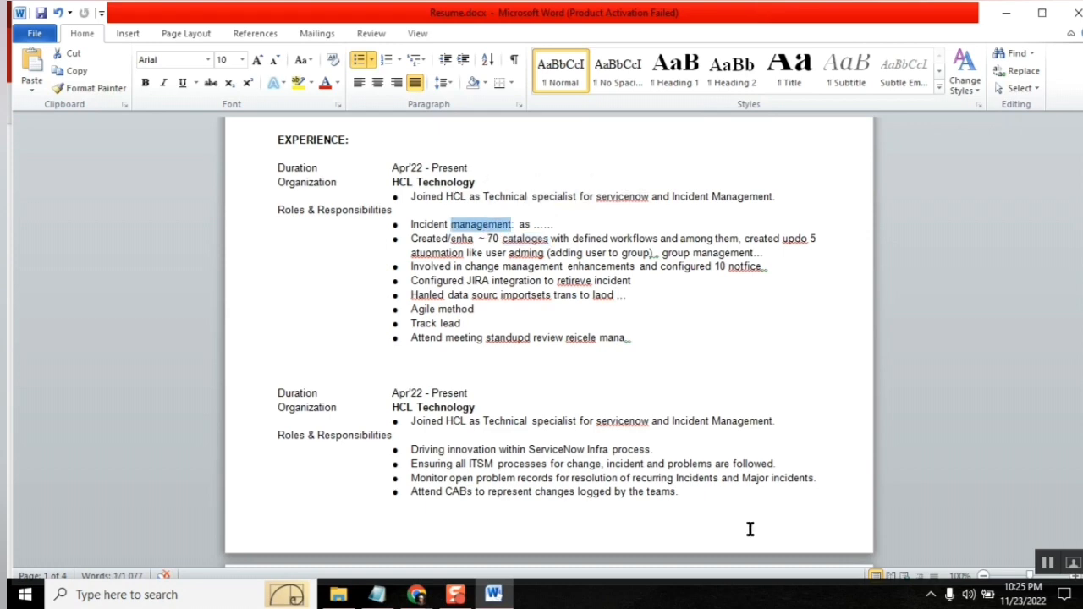
Scroll the Word resume and select text up to the end of the Attend meeting bullet
scroll("down", 3)
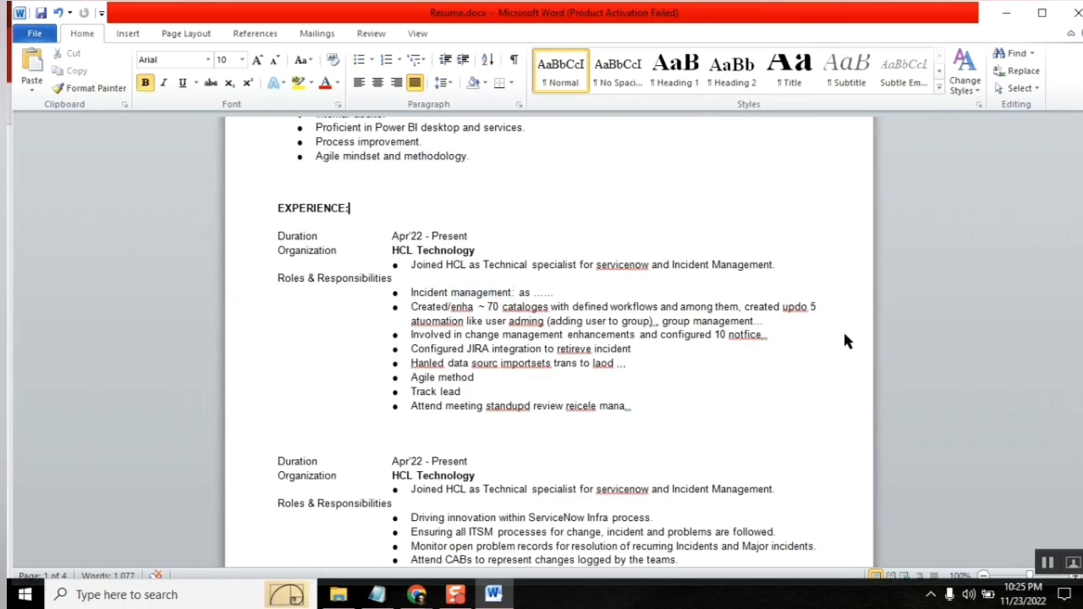
mouse_move(747, 464)
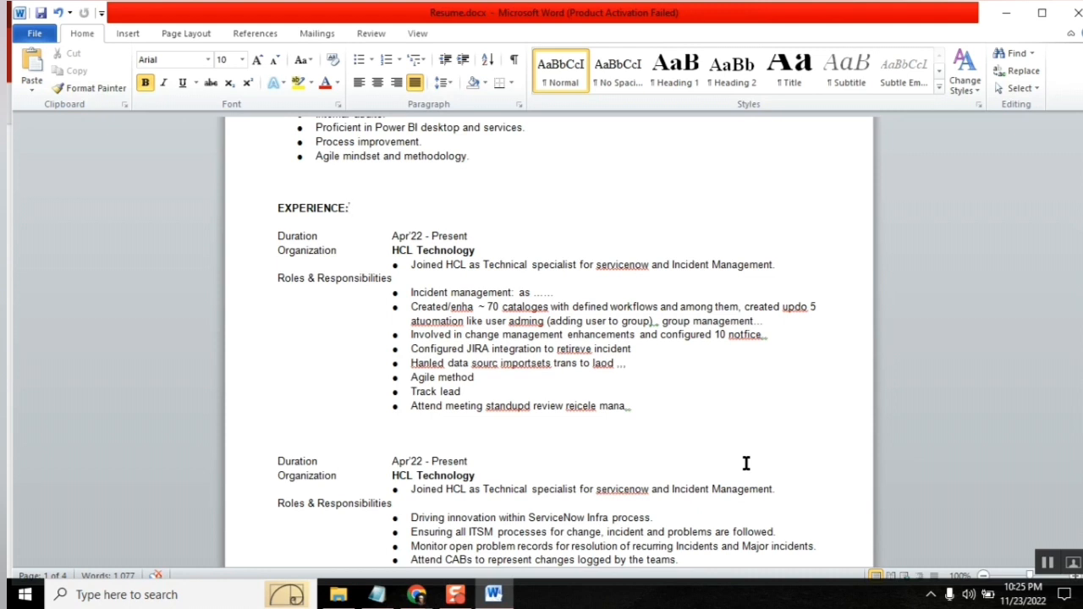
left_click(349, 209)
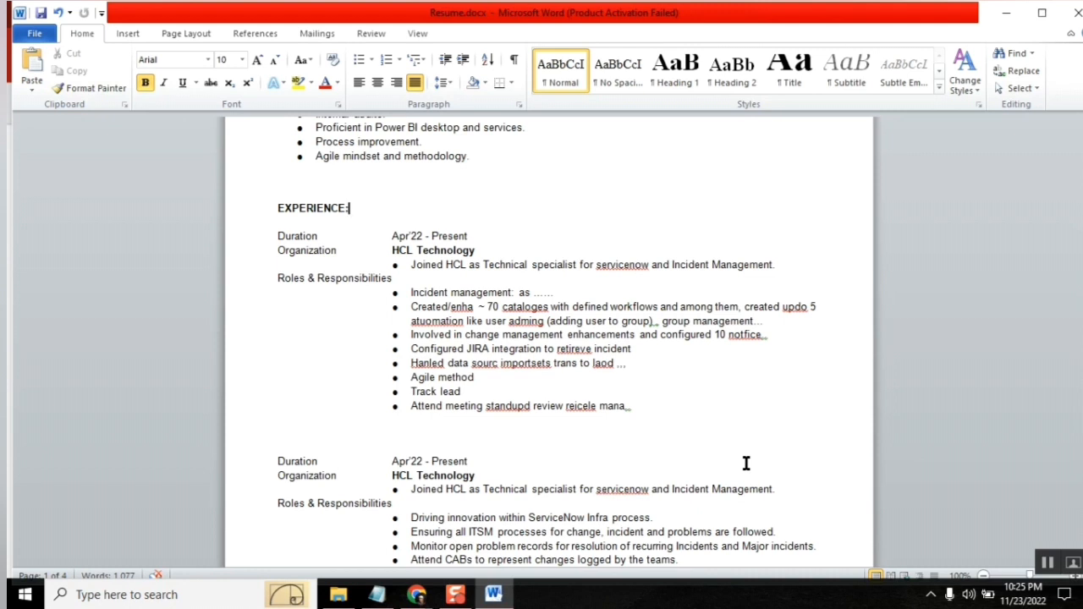
left_click(630, 406)
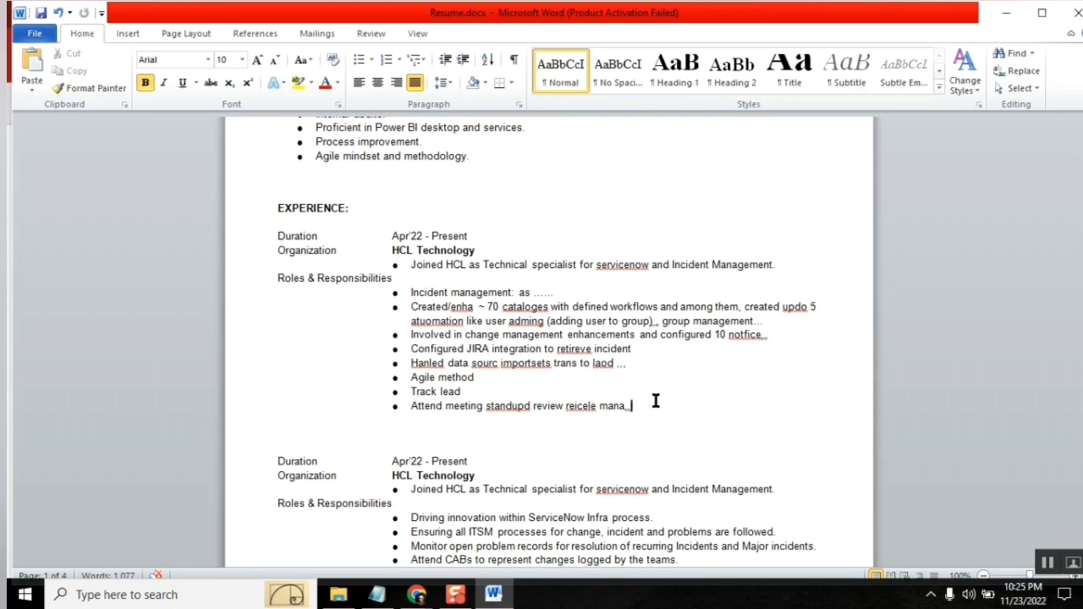
left_click_drag(391, 249, 631, 407)
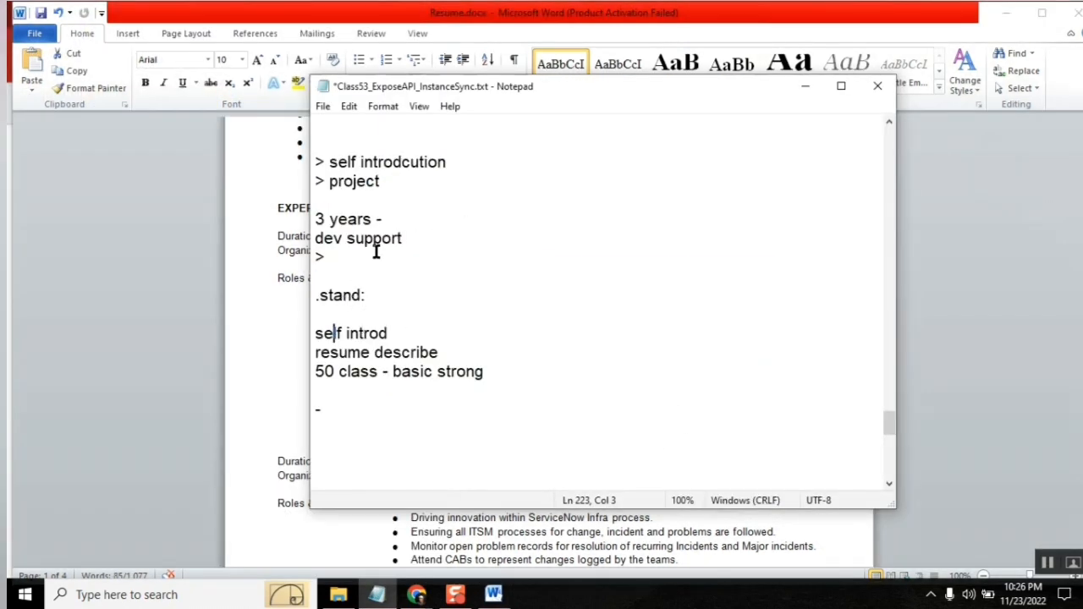
left_click_drag(317, 162, 380, 181)
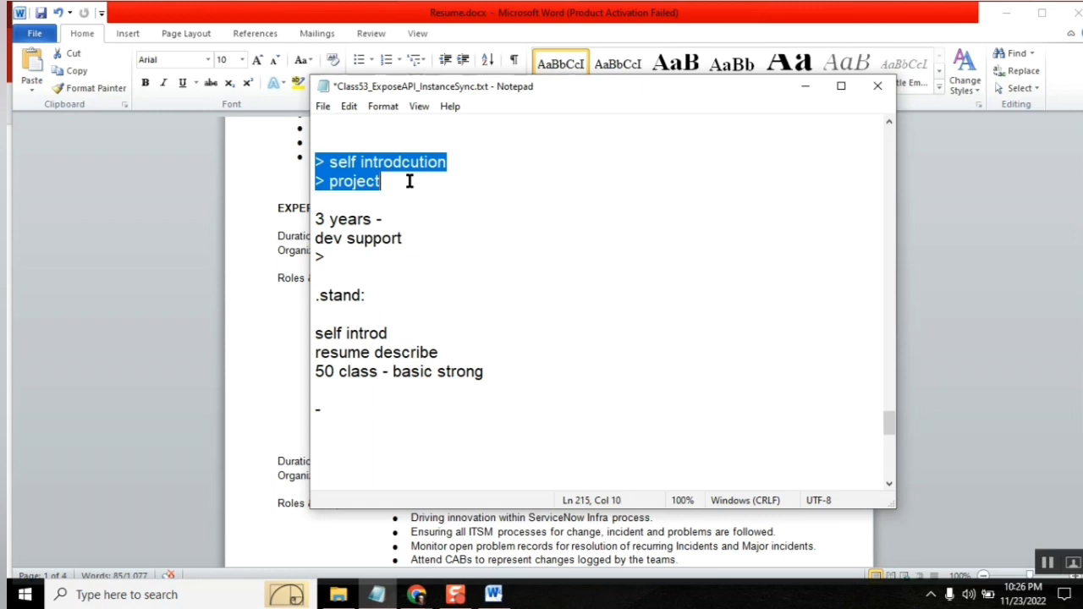
mouse_move(510, 152)
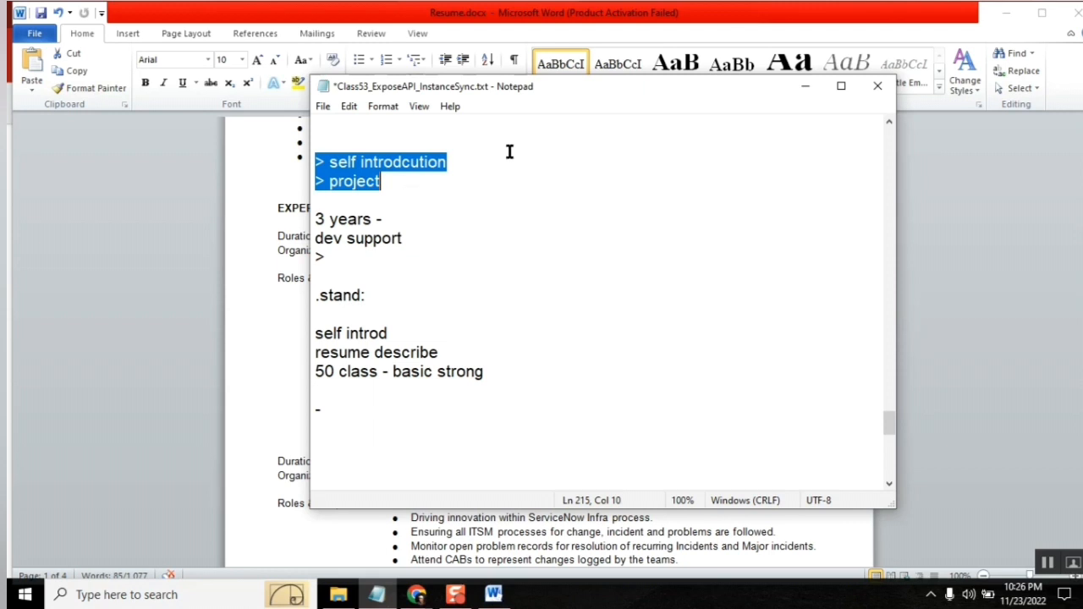